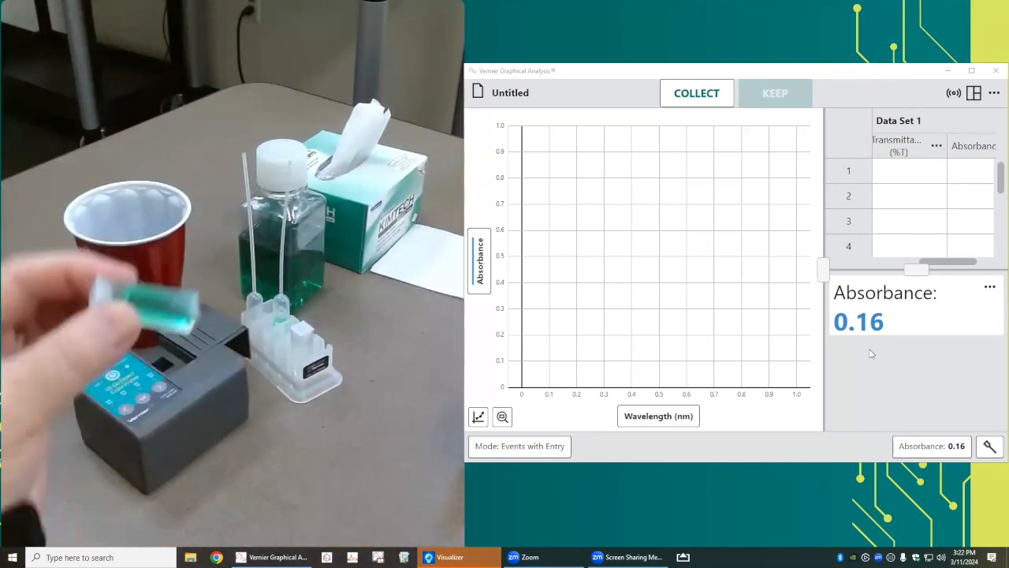
{"action": "mouse_move", "coordinate": [697, 93]}
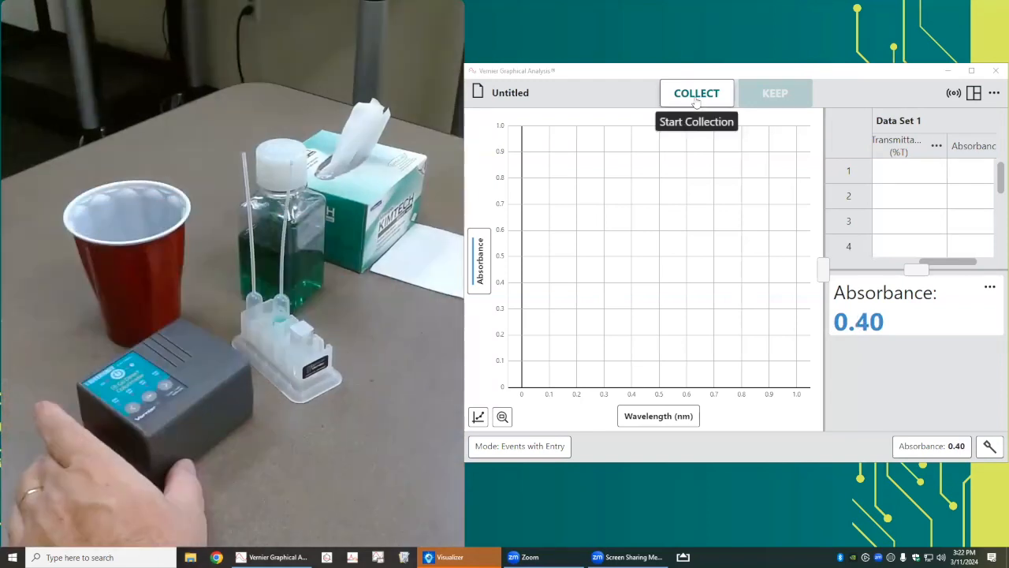
- Start colorimeter data collection, reading 0.40 absorbance with the sample cuvette
{"action": "left_click", "coordinate": [697, 93]}
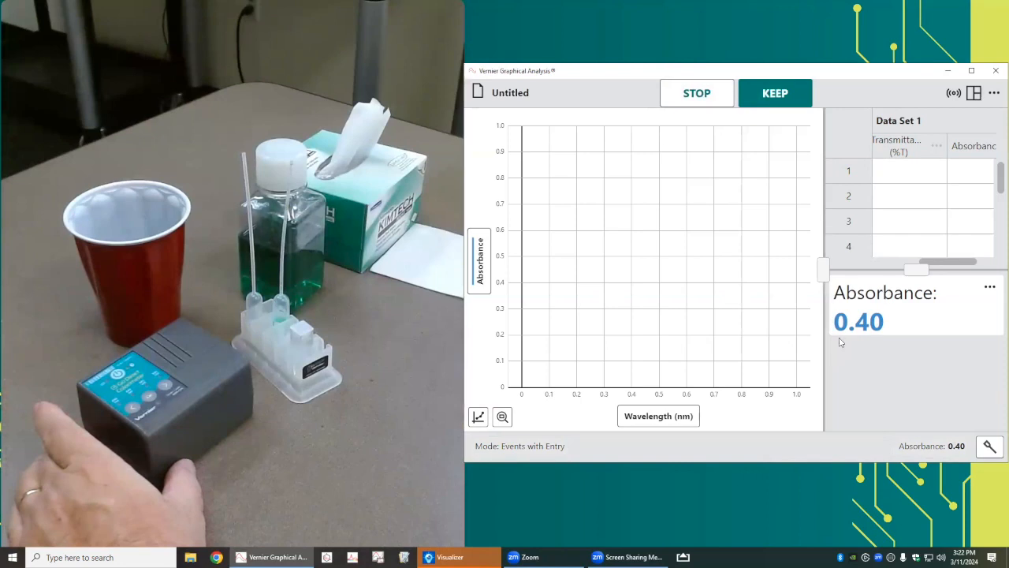
{"action": "mouse_move", "coordinate": [817, 301]}
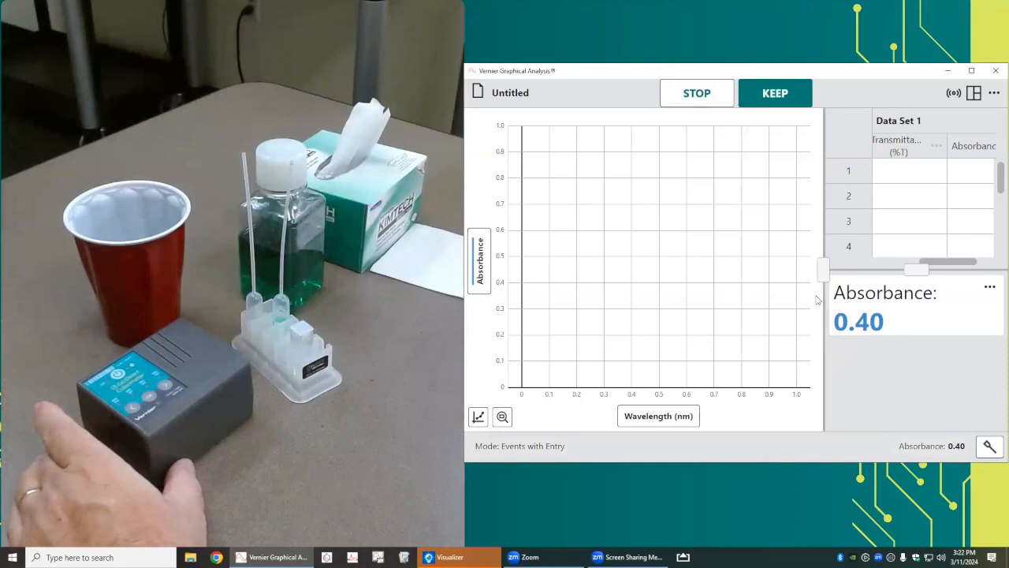
{"action": "mouse_move", "coordinate": [789, 111]}
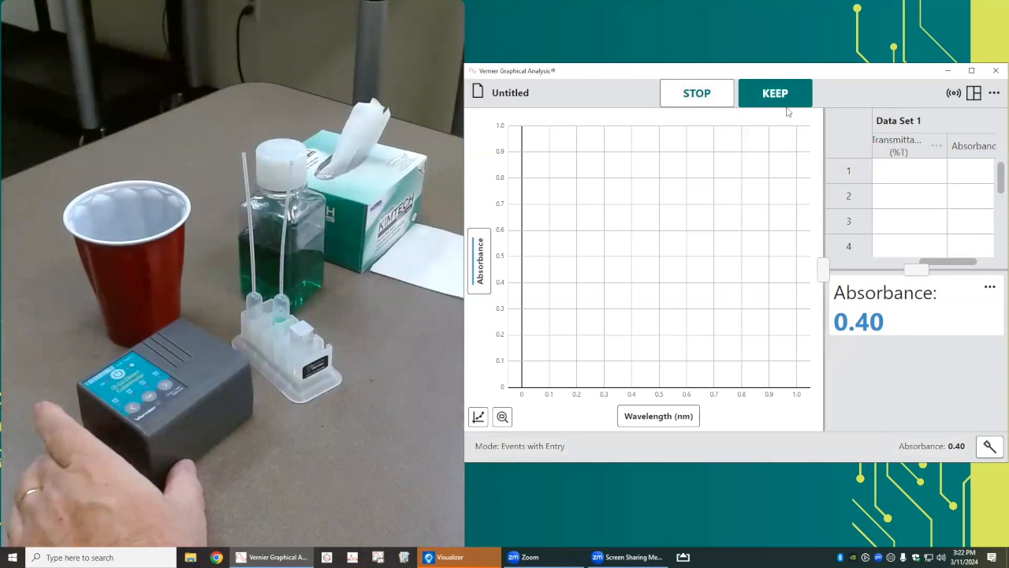
- Keep four colorimeter readings with wavelengths including 430 nm and 635 nm
{"action": "left_click", "coordinate": [775, 92]}
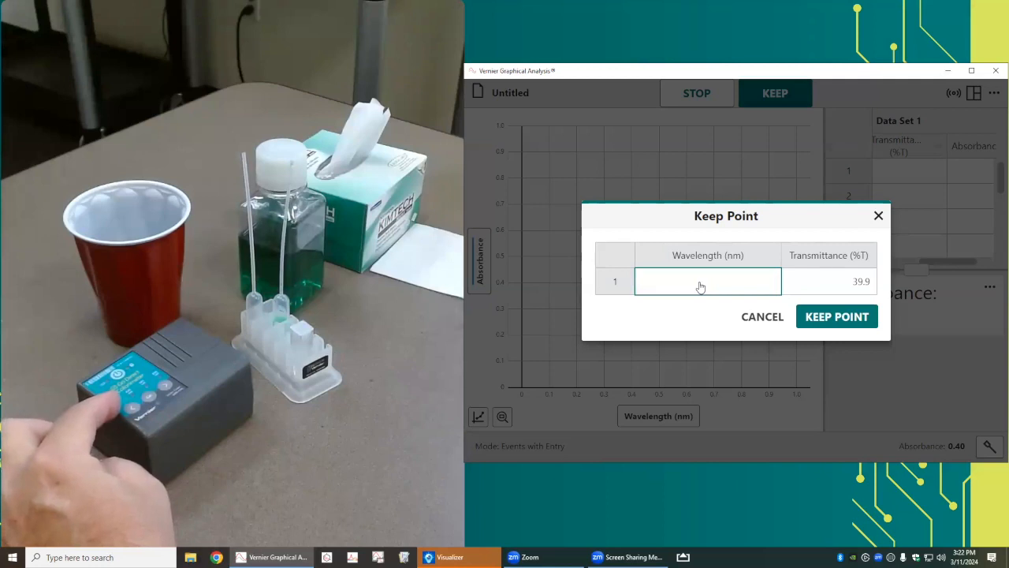
{"action": "type", "text": "43"}
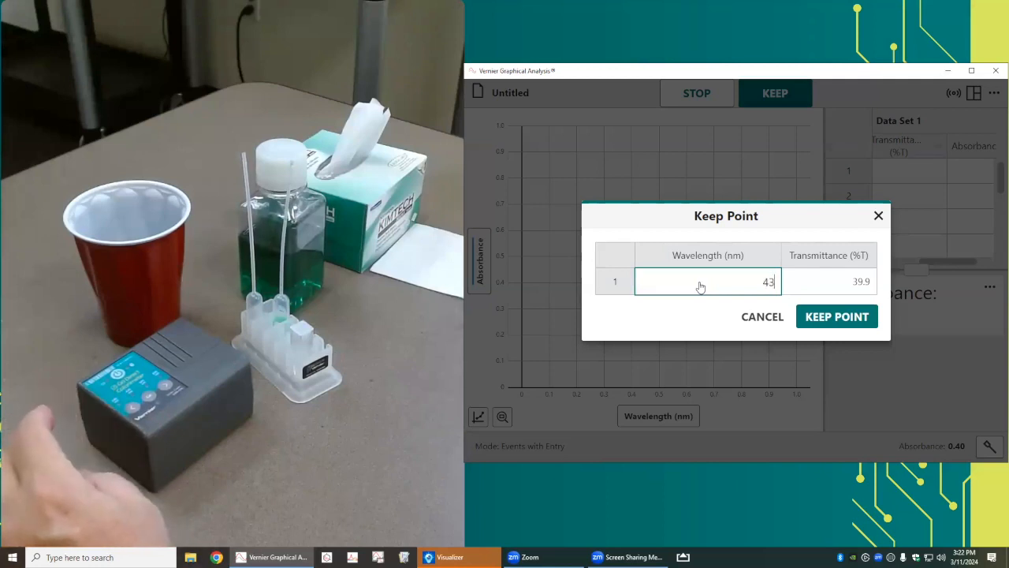
{"action": "type", "text": "0"}
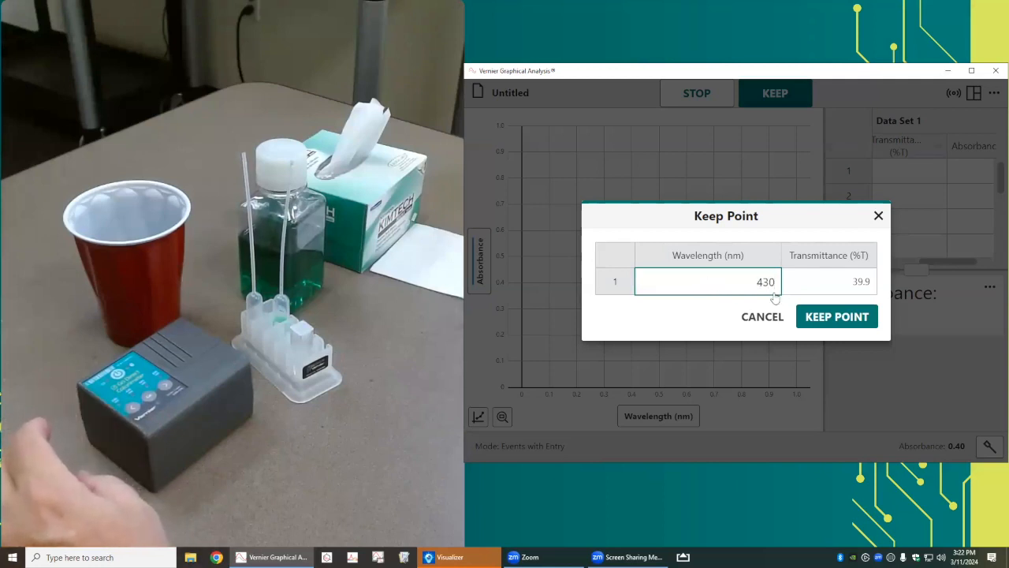
{"action": "left_click", "coordinate": [836, 316]}
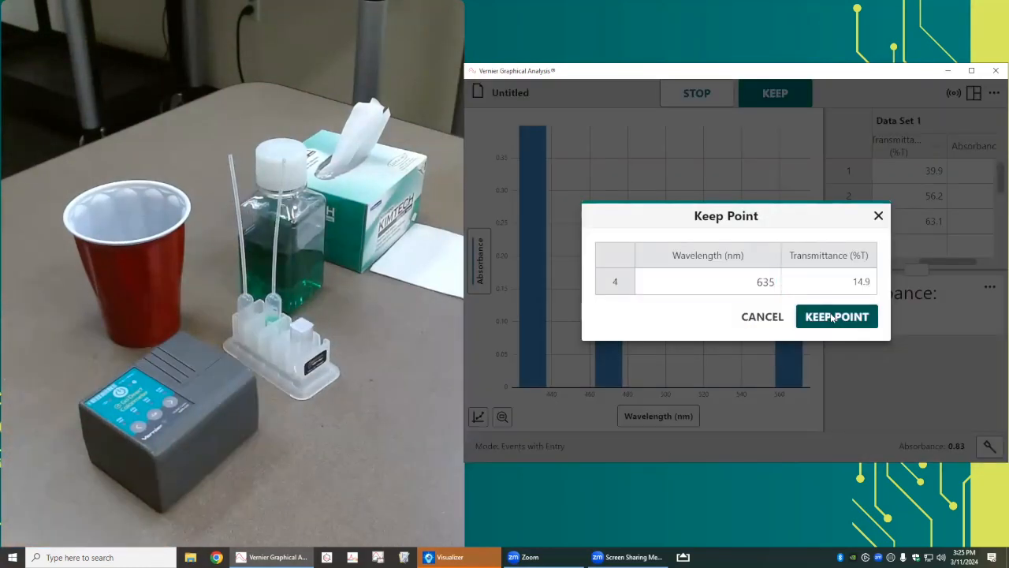
{"action": "left_click", "coordinate": [836, 316]}
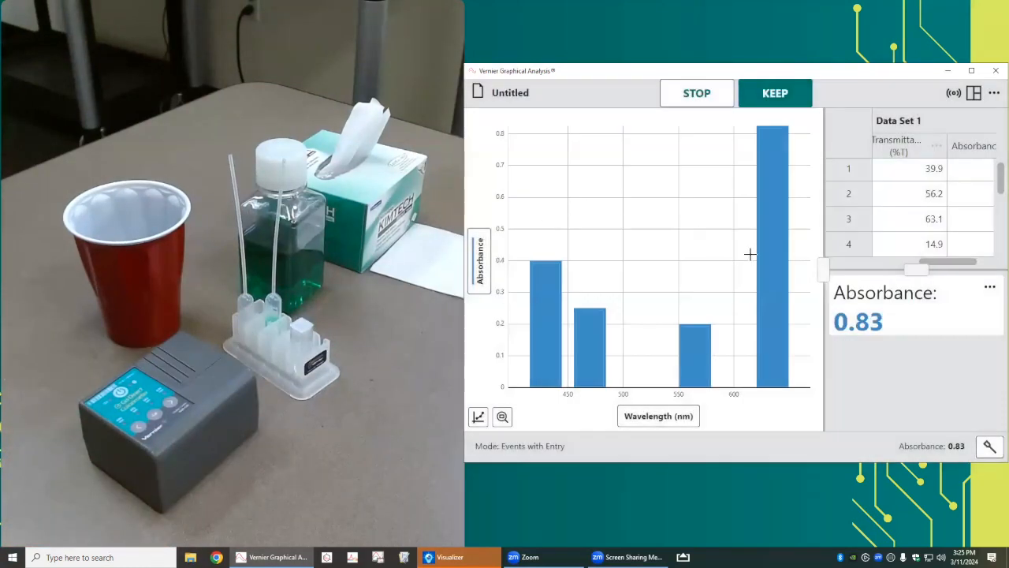